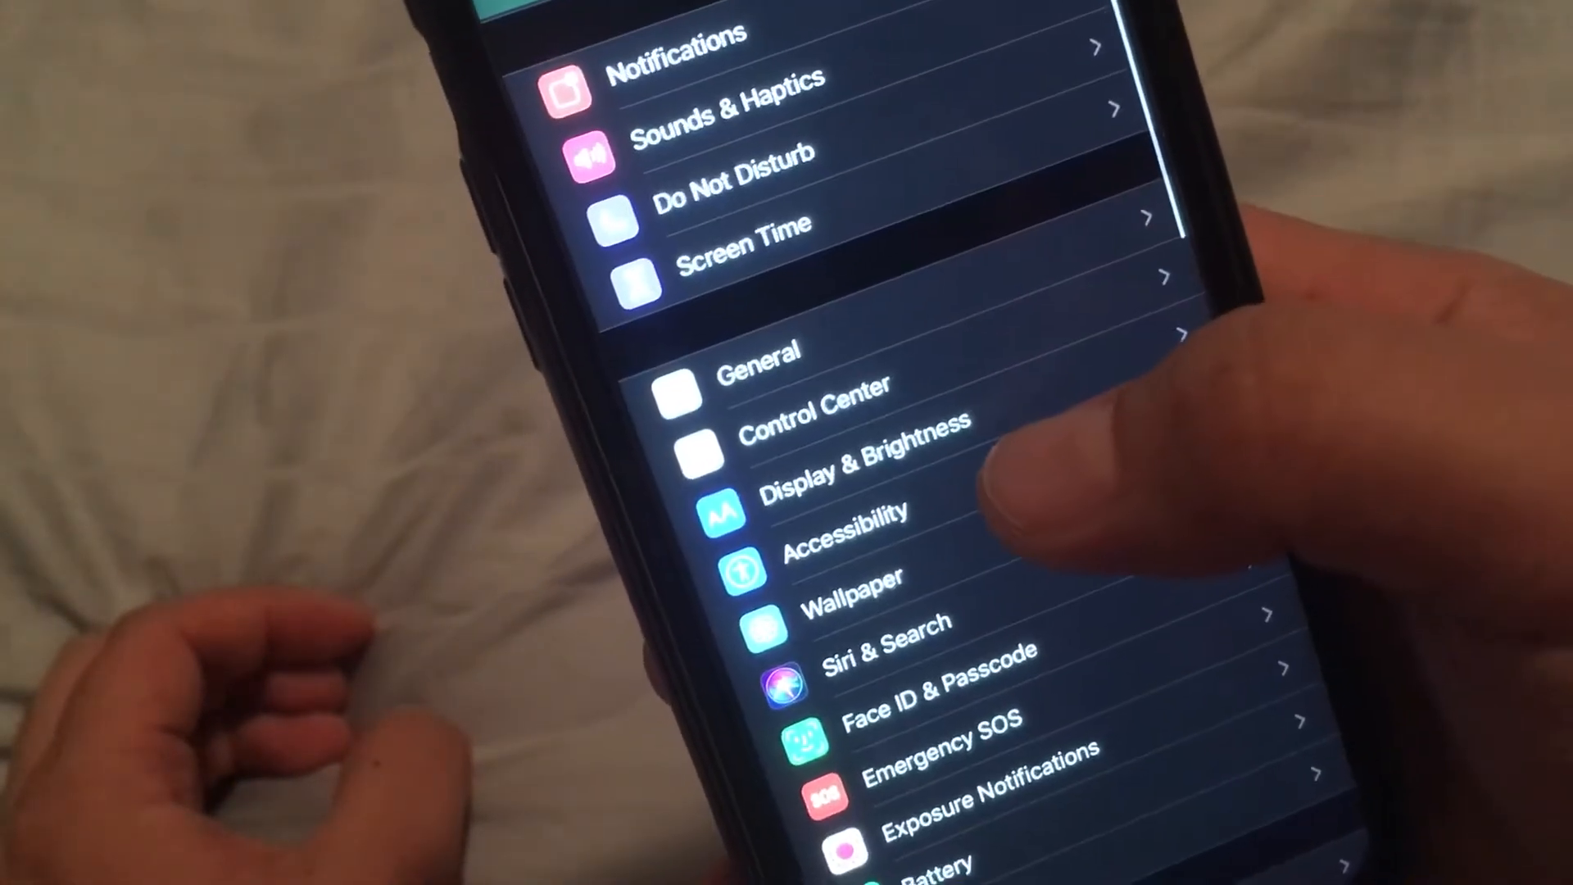
Open Accessibility from the main Settings list
left_click(848, 511)
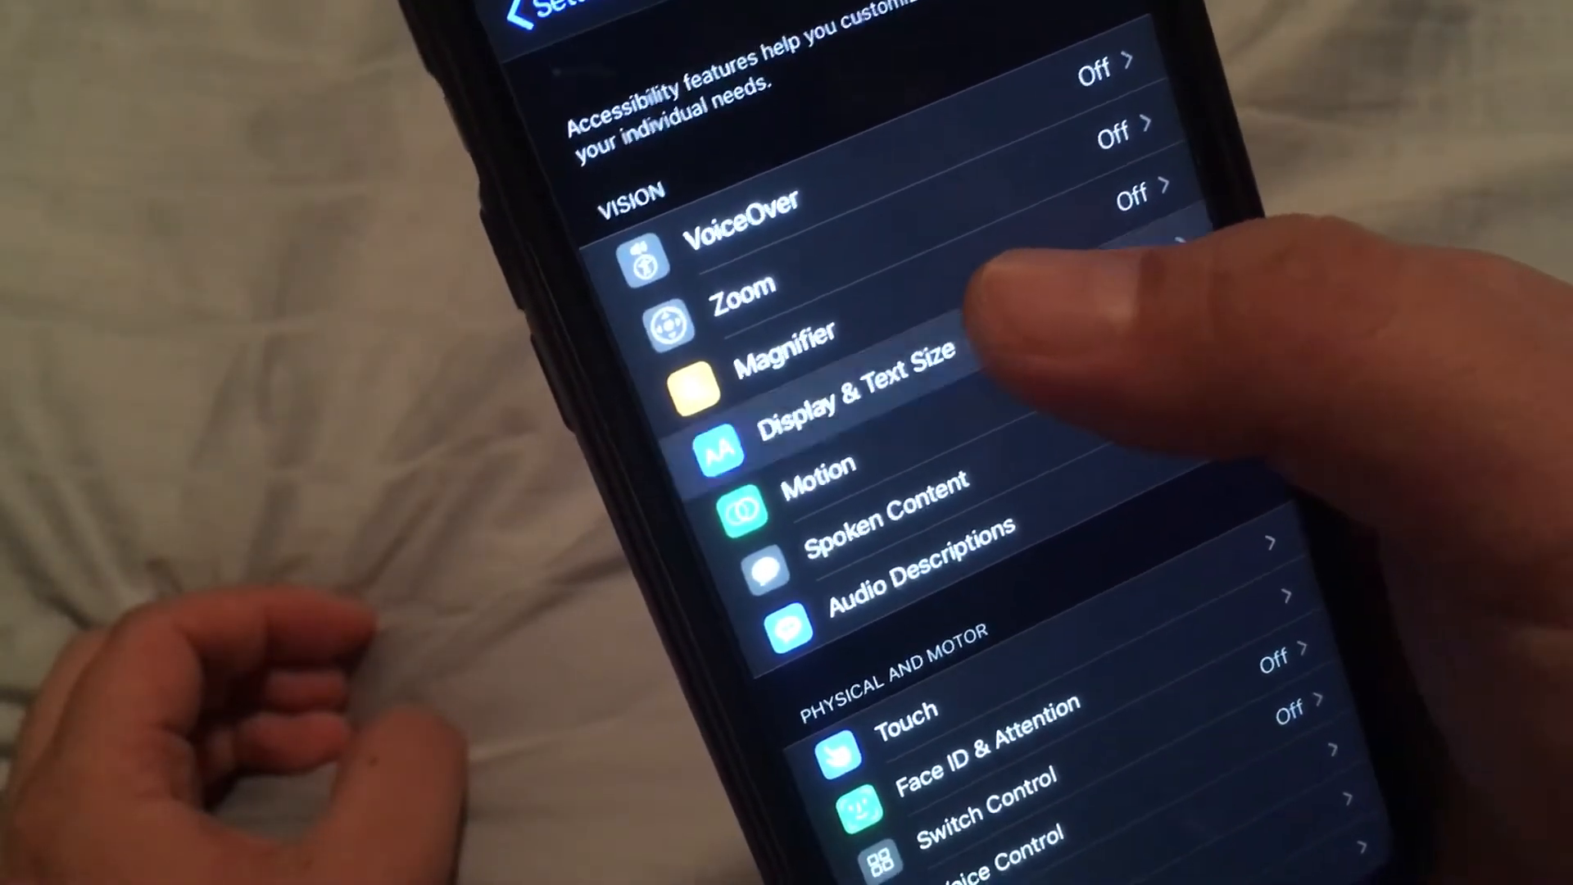
Turn on the Reduce White Point toggle in Display & Text Size
left_click(833, 392)
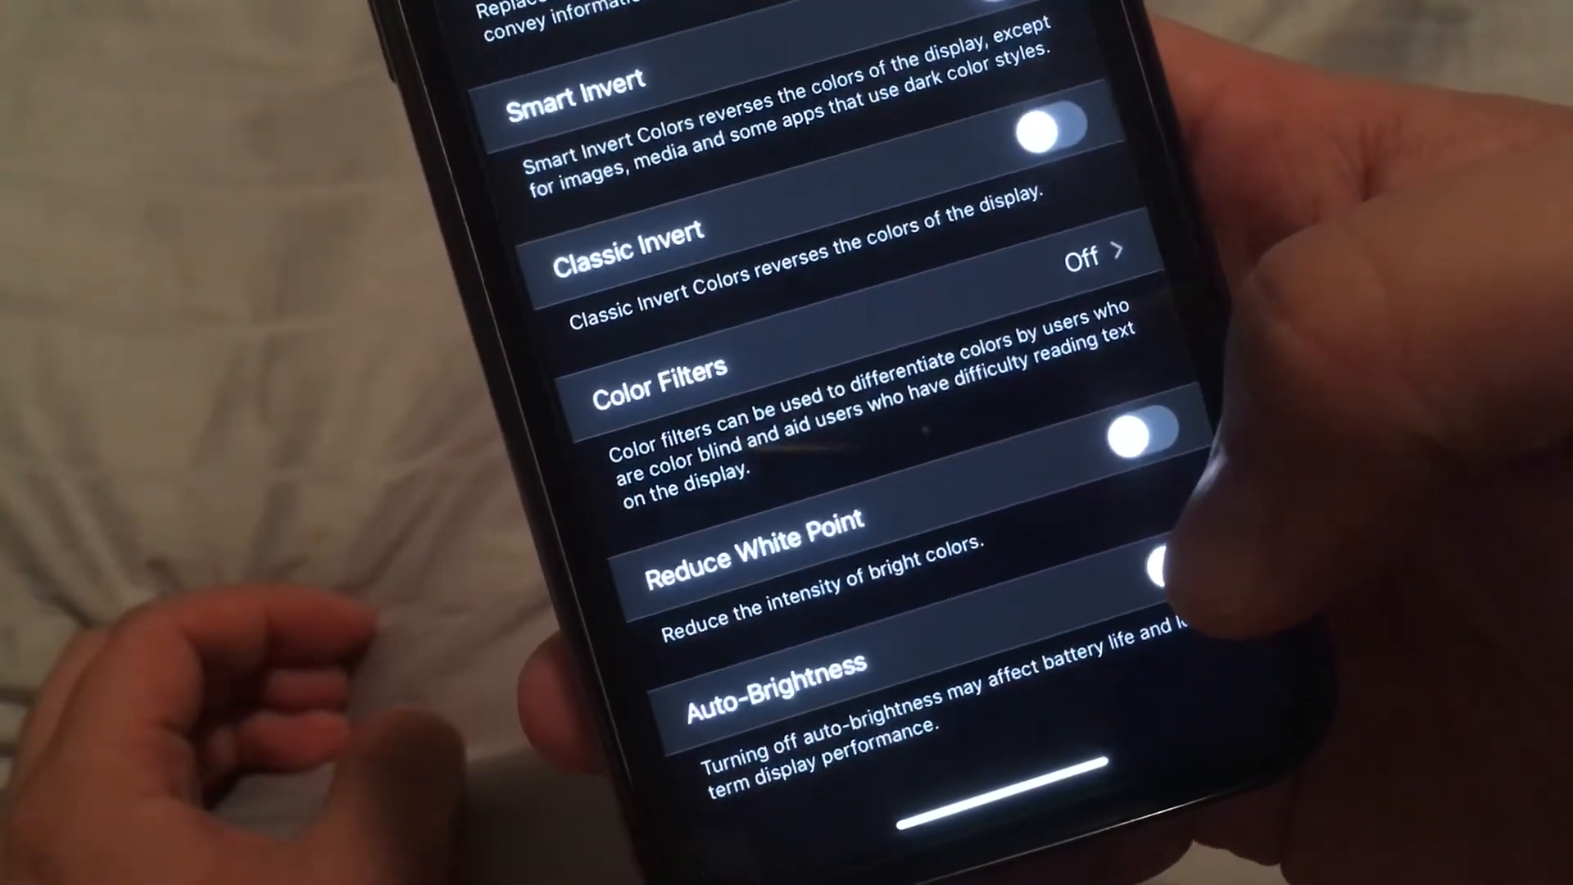
left_click(1184, 558)
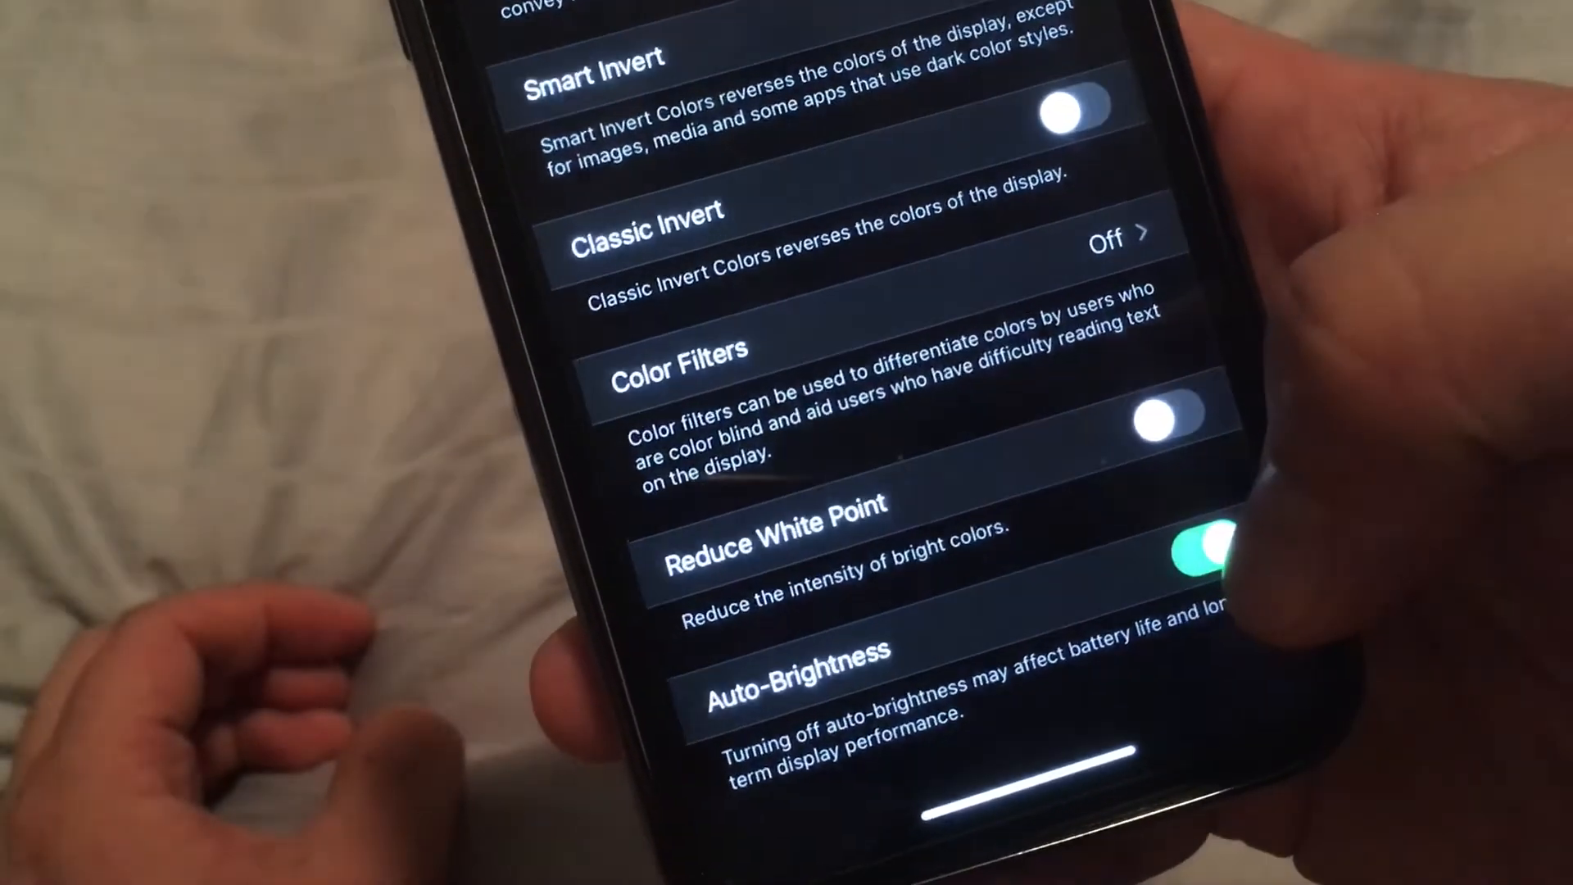